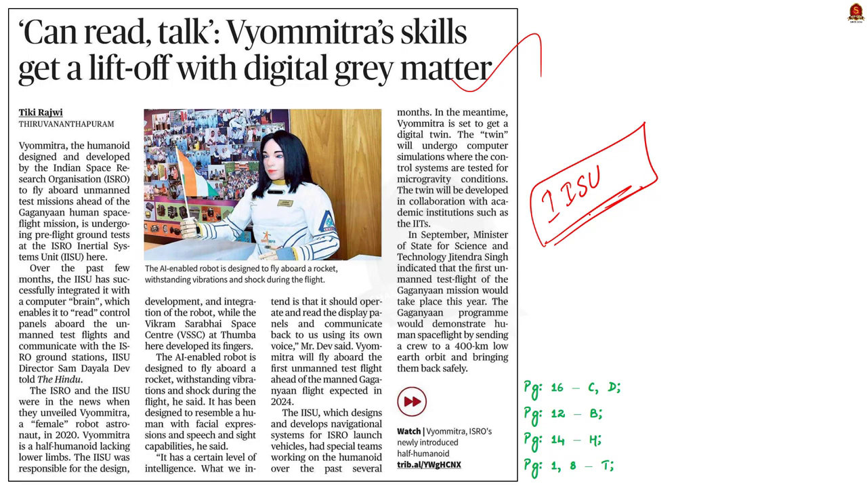
Advance to the Vyommitra slide describing ISRO's half-humanoid for unmanned Gaganyaan missions
{"action": "left_click_drag", "start_coordinate": [329, 183], "coordinate": [336, 166]}
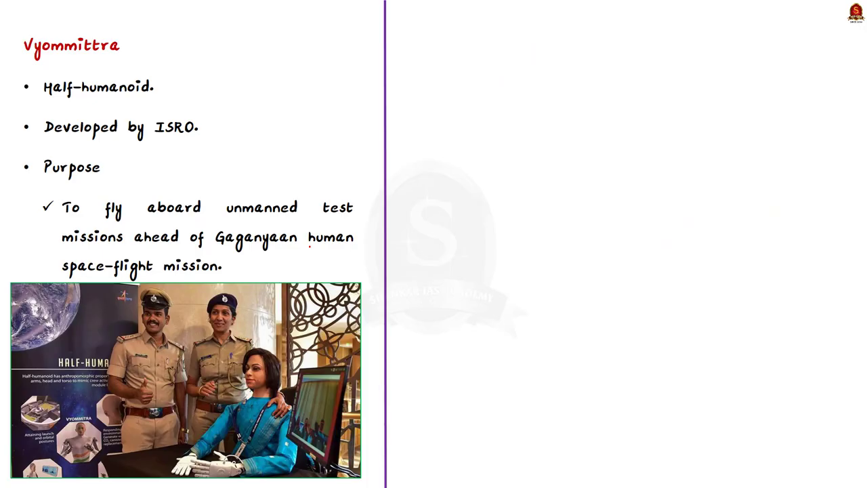
Mark Half-humanoid and underline ISRO in red, then write 'Vyoma' and 'Test' notes
{"action": "left_click_drag", "start_coordinate": [163, 102], "coordinate": [210, 75]}
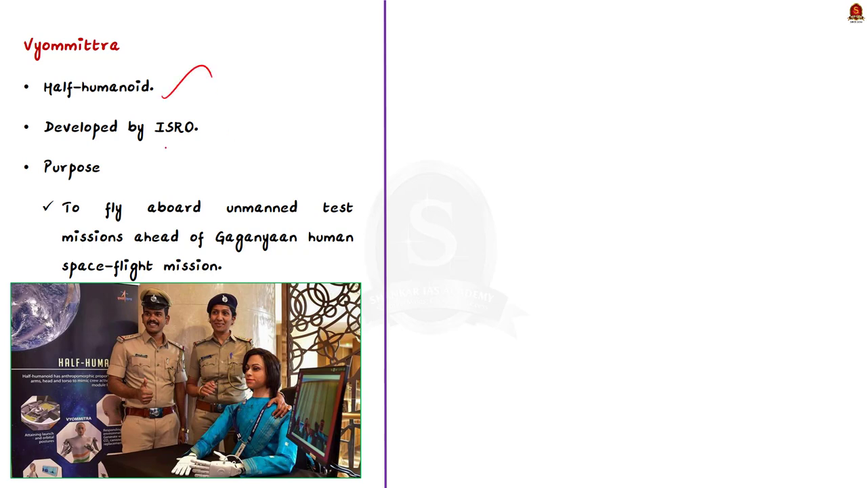
{"action": "left_click_drag", "start_coordinate": [153, 152], "coordinate": [204, 135]}
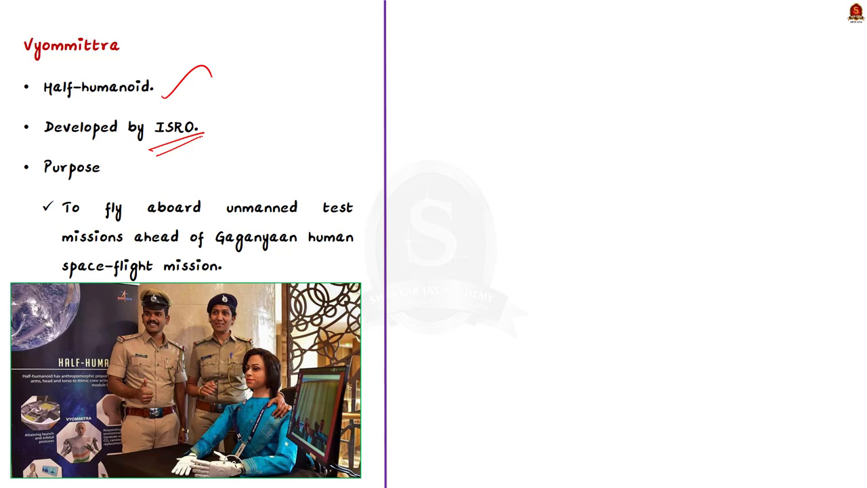
{"action": "type", "text": "Vyoma → space"}
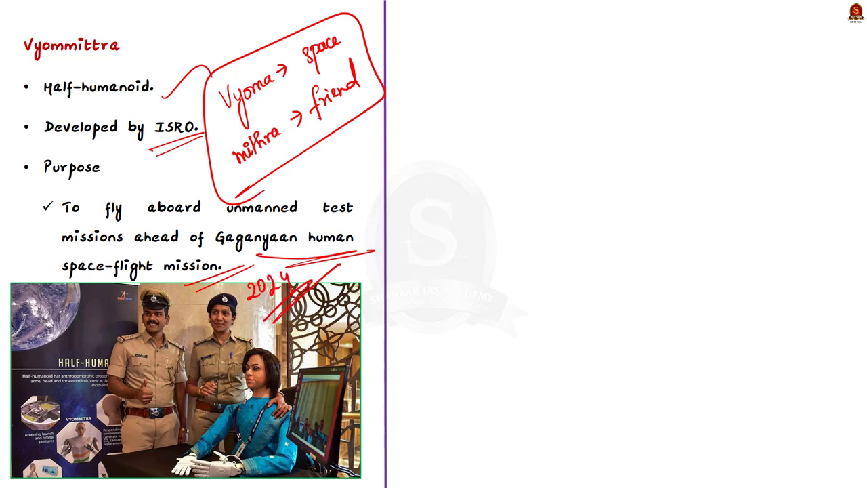
{"action": "type", "text": "Test"}
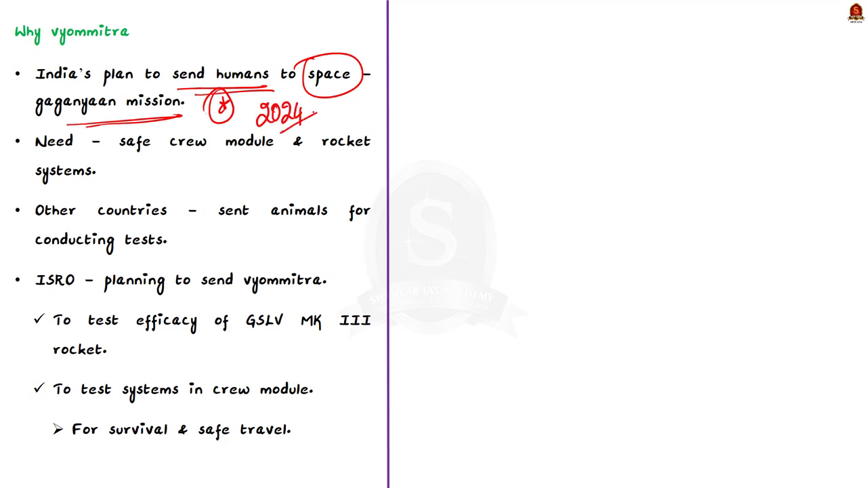
Underline the 2024 note and the Gaganyaan point in red on the Why Vyommitra slide
{"action": "left_click_drag", "start_coordinate": [285, 129], "coordinate": [325, 109]}
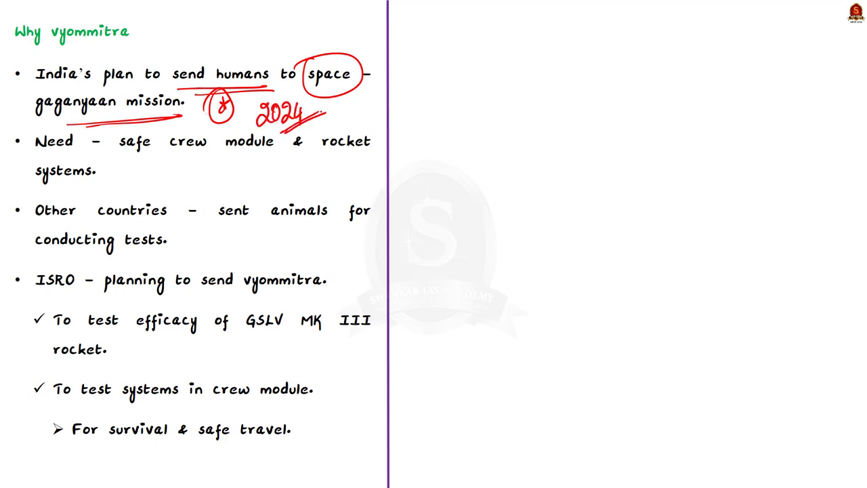
{"action": "left_click_drag", "start_coordinate": [129, 157], "coordinate": [277, 157]}
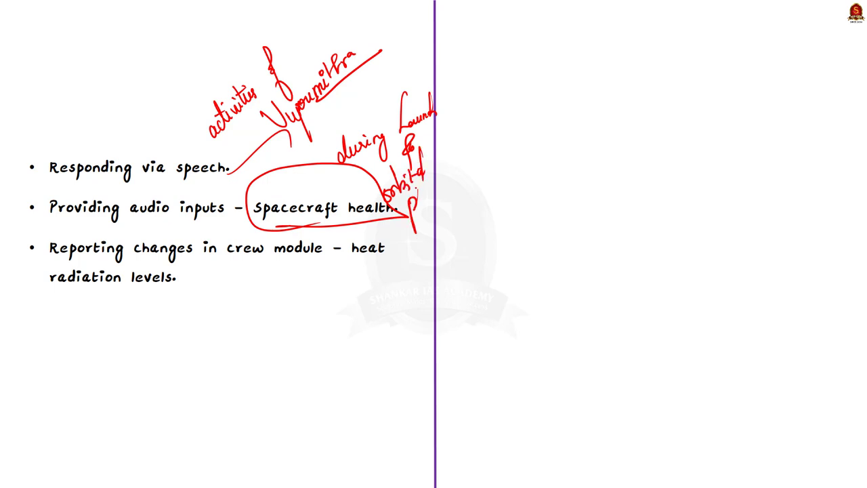
Add red ink marking the bullets as Vyommitra's activities during launch and orbital phase
{"action": "left_click_drag", "start_coordinate": [413, 196], "coordinate": [447, 190]}
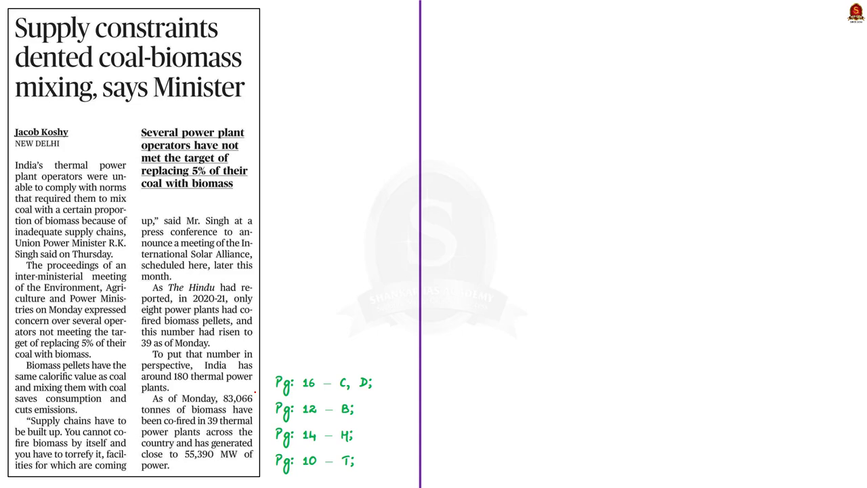
Advance to the 'Supply constraints dented coal-biomass mixing' newspaper article
{"action": "left_click_drag", "start_coordinate": [108, 170], "coordinate": [122, 142]}
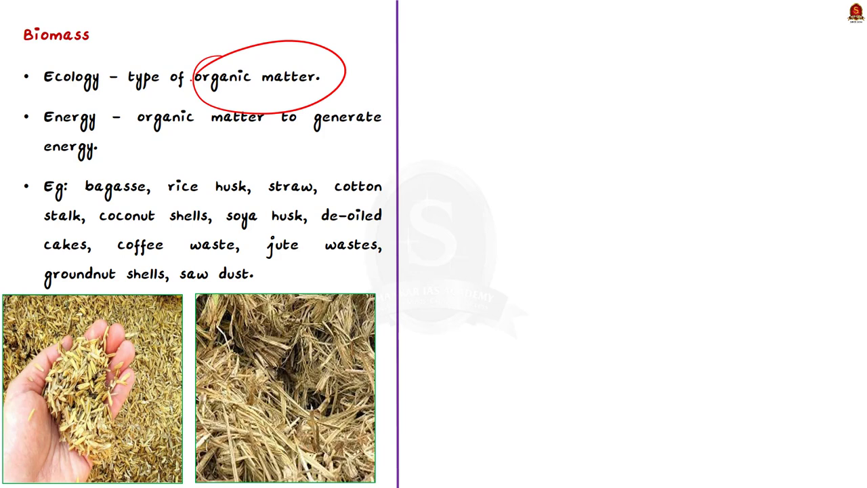
Underline Energy, arrow organic matter to generate, and note 'Wood, Agri res, plant material' in red
{"action": "left_click_drag", "start_coordinate": [37, 136], "coordinate": [120, 127]}
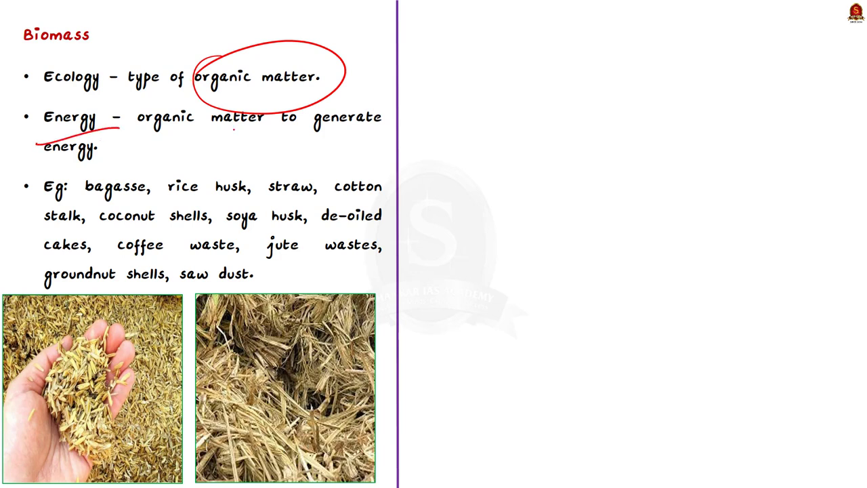
{"action": "left_click_drag", "start_coordinate": [213, 135], "coordinate": [295, 139]}
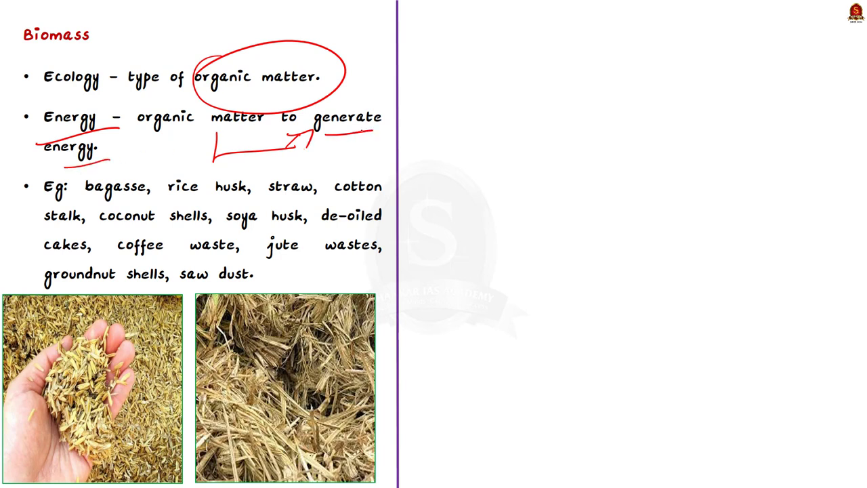
{"action": "type", "text": "Wood"}
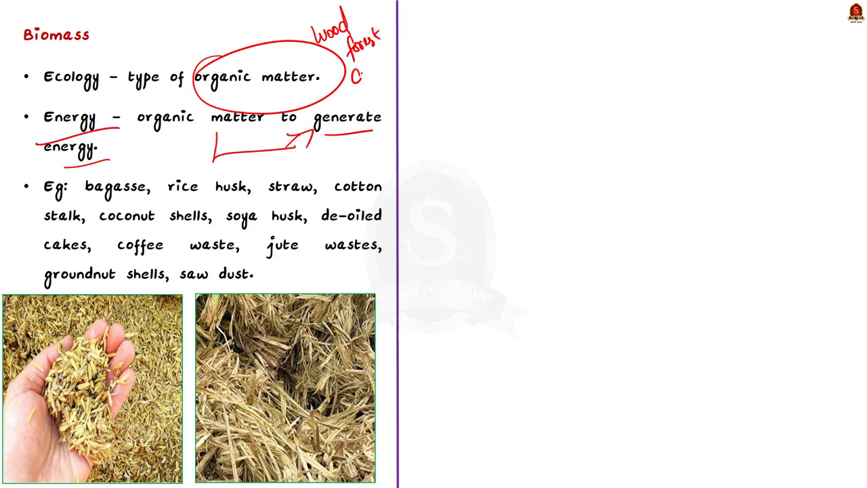
{"action": "type", "text": "Agri res"}
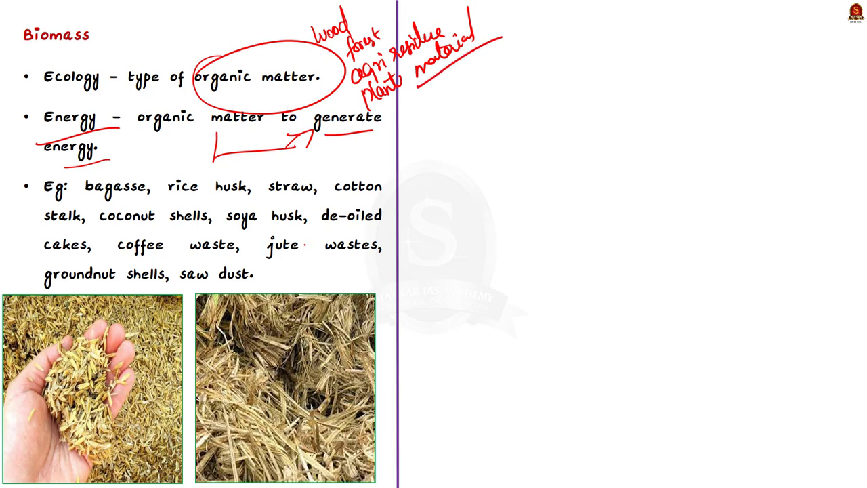
{"action": "left_click_drag", "start_coordinate": [274, 243], "coordinate": [413, 214]}
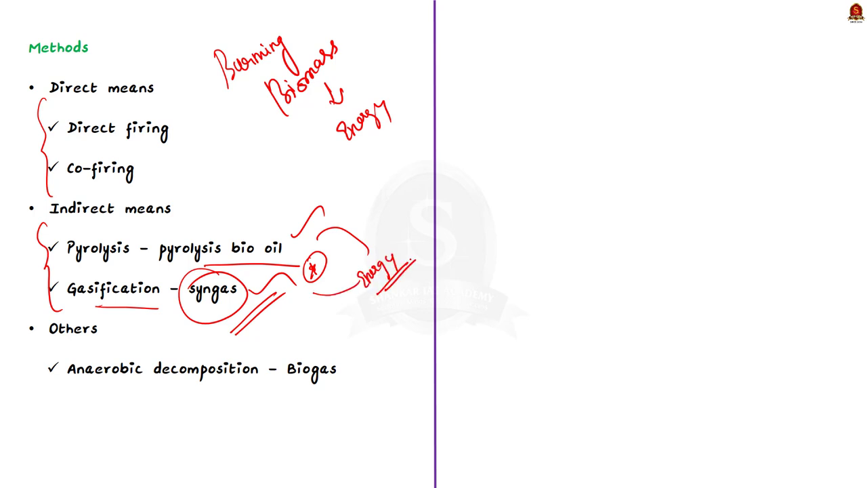
Underline Anaerobic decomposition, write 'Waste' with an arrow up to 'Useful Energy'
{"action": "left_click_drag", "start_coordinate": [115, 391], "coordinate": [257, 393]}
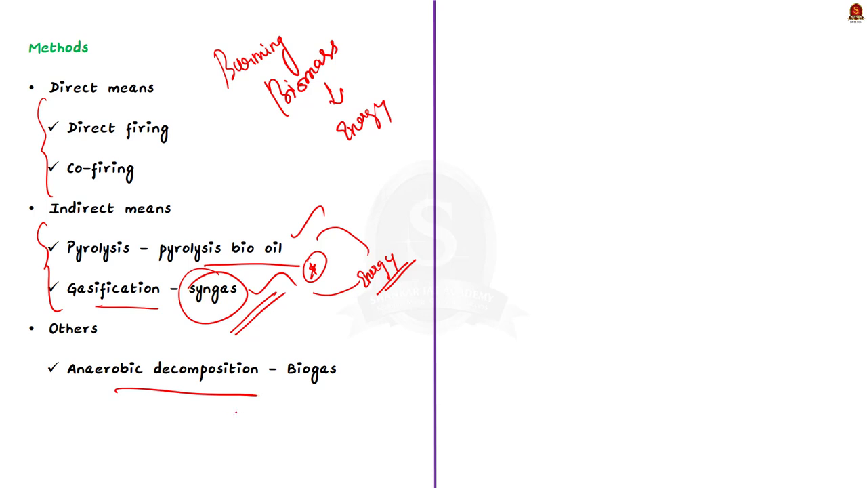
{"action": "type", "text": "Waste"}
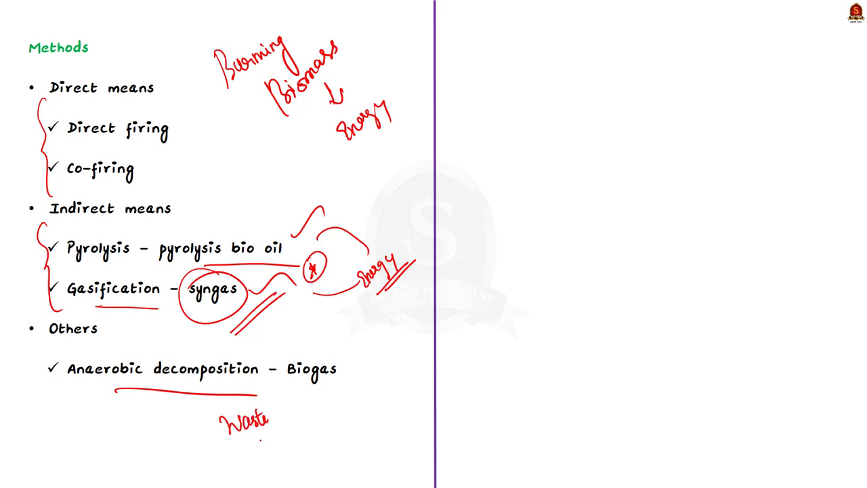
{"action": "left_click_drag", "start_coordinate": [261, 447], "coordinate": [322, 389]}
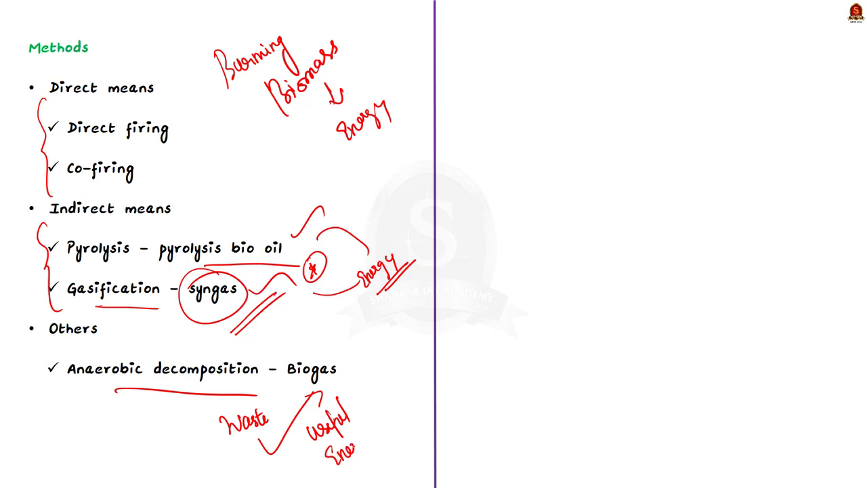
{"action": "left_click_drag", "start_coordinate": [271, 339], "coordinate": [359, 386]}
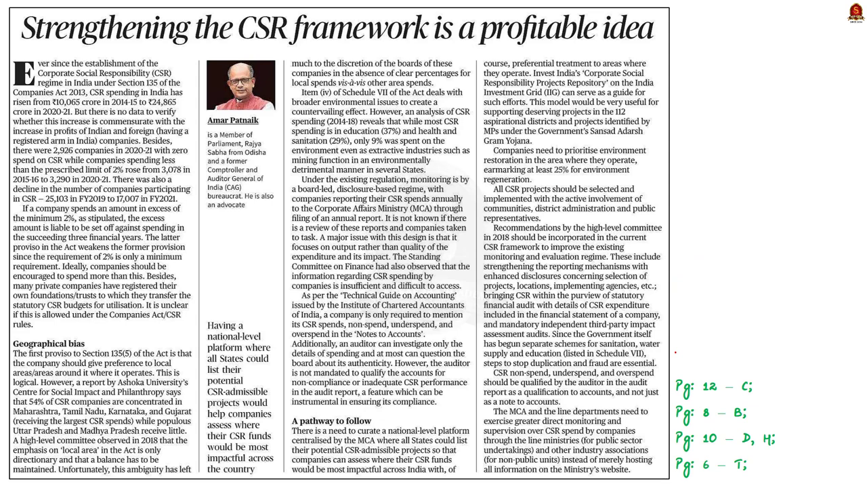
Write 'CSR – Corporate Social Responsibility' and 'no data' notes in red in the article margin
{"action": "type", "text": "CSR."}
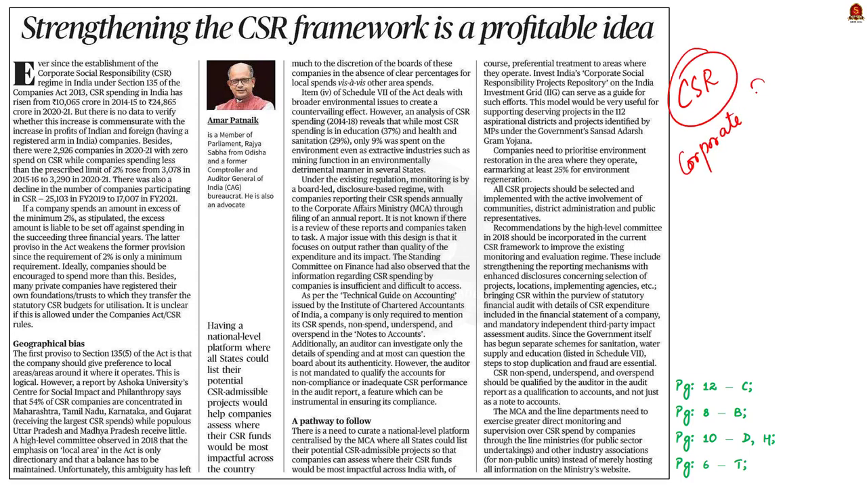
{"action": "type", "text": "Social Responsibility"}
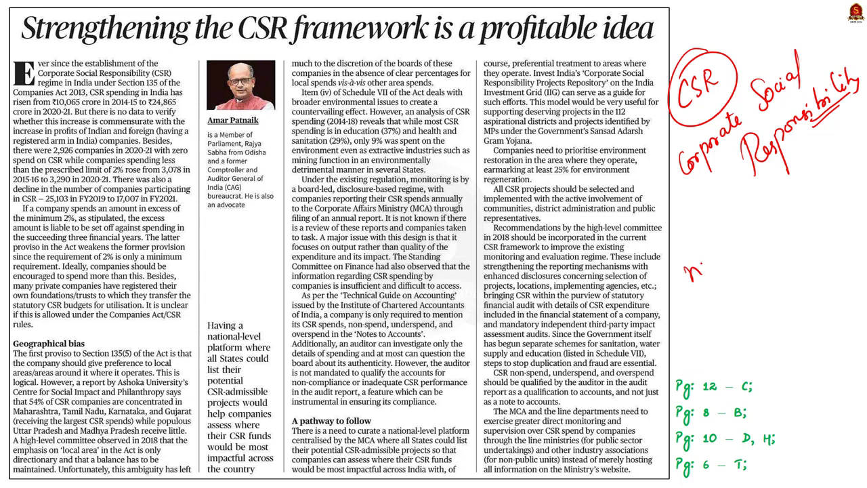
{"action": "type", "text": "no dali"}
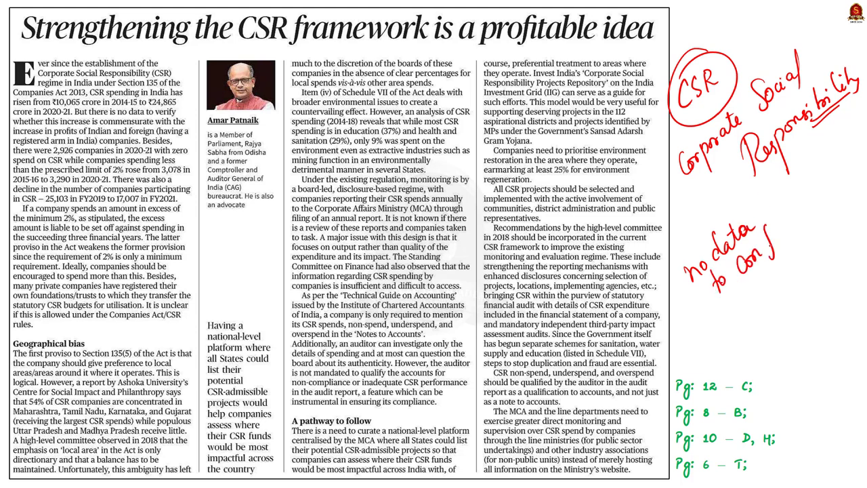
{"action": "type", "text": "confirm the Grow"}
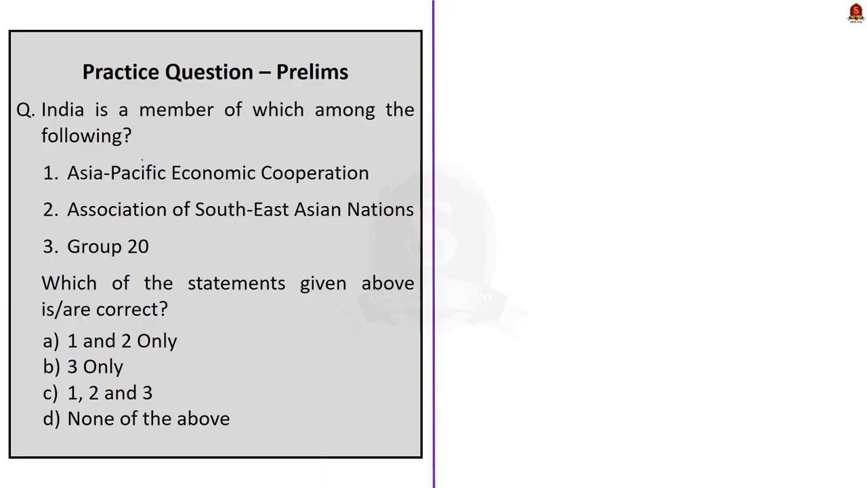
Advance to the Prelims question on India's membership of APEC, ASEAN and G20
{"action": "left_click_drag", "start_coordinate": [542, 230], "coordinate": [579, 264]}
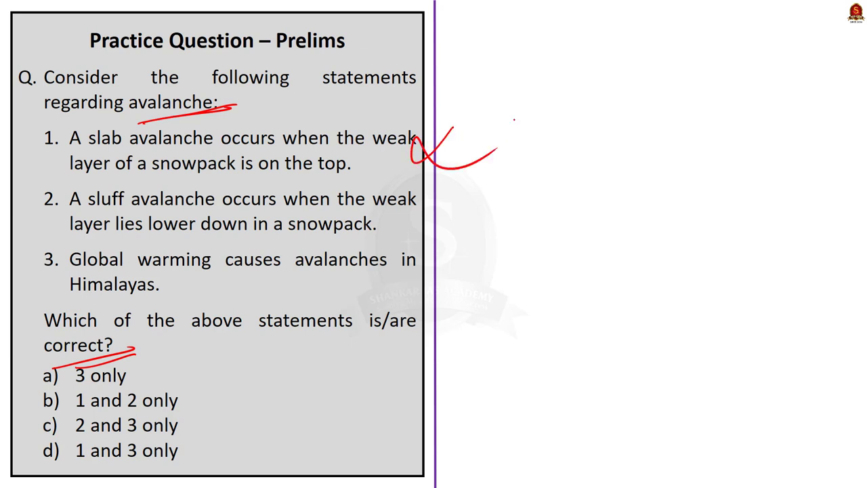
Underline slab avalanche in statement 1, write 'sluff' above it, and note 'lower' danger
{"action": "left_click_drag", "start_coordinate": [90, 154], "coordinate": [197, 151]}
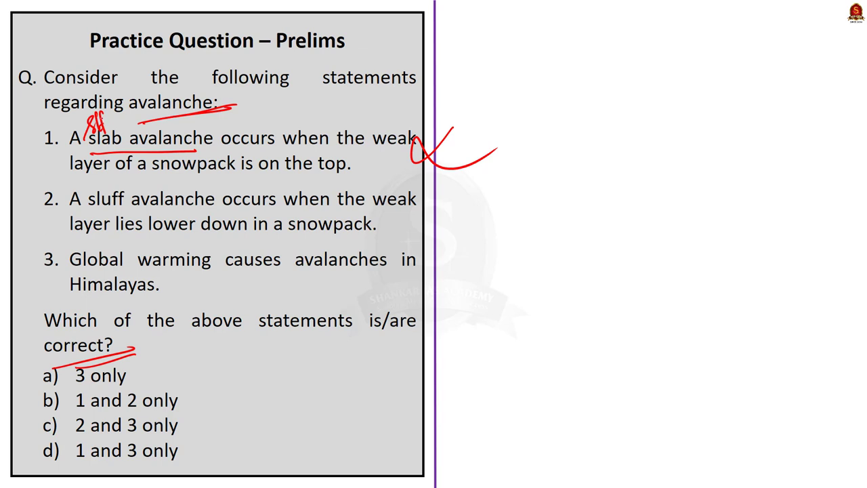
{"action": "left_click_drag", "start_coordinate": [487, 136], "coordinate": [563, 190]}
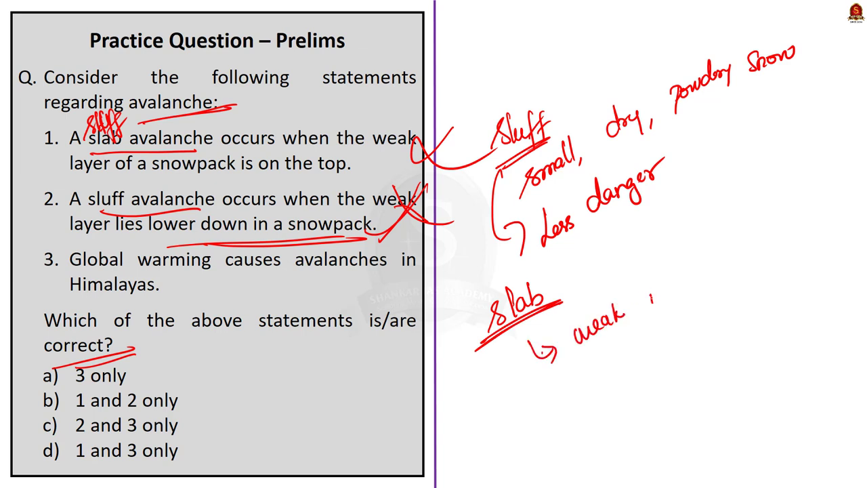
{"action": "type", "text": "lower"}
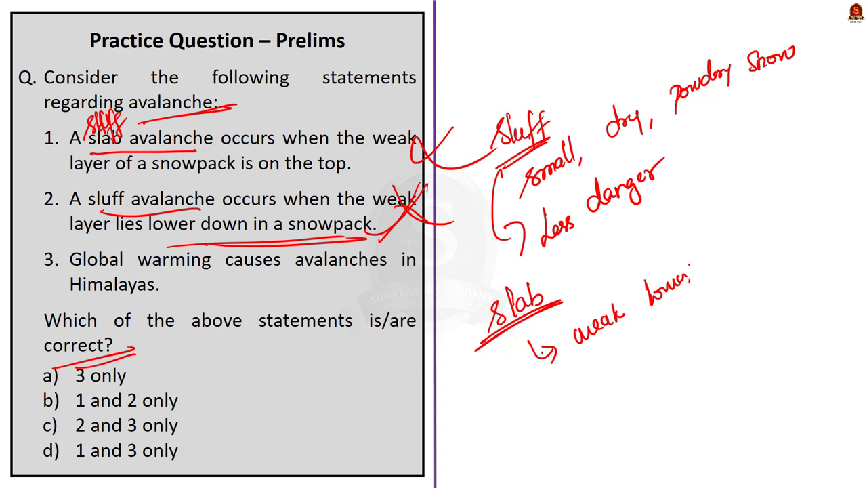